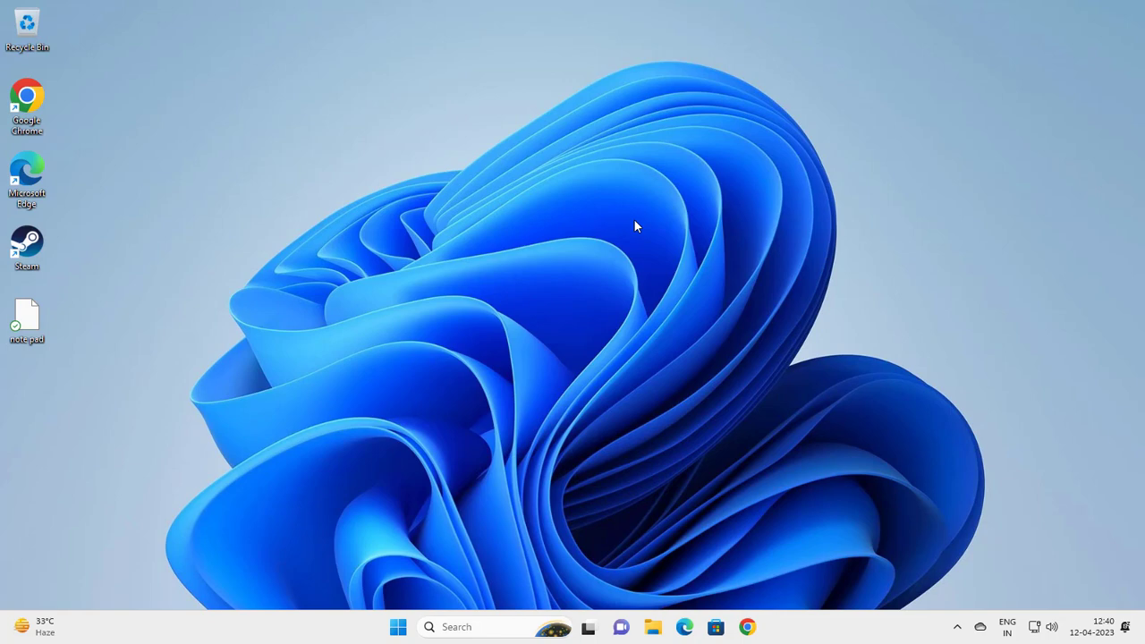
mouse_move(499, 626)
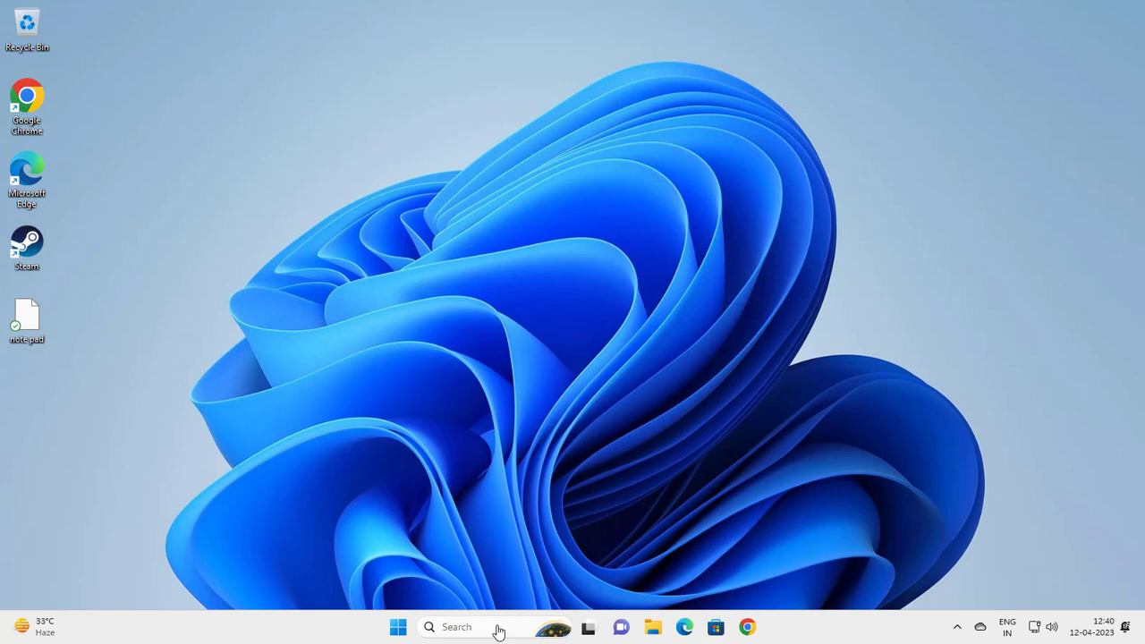
- Search Windows for "services" and launch the Services console
left_click(456, 627)
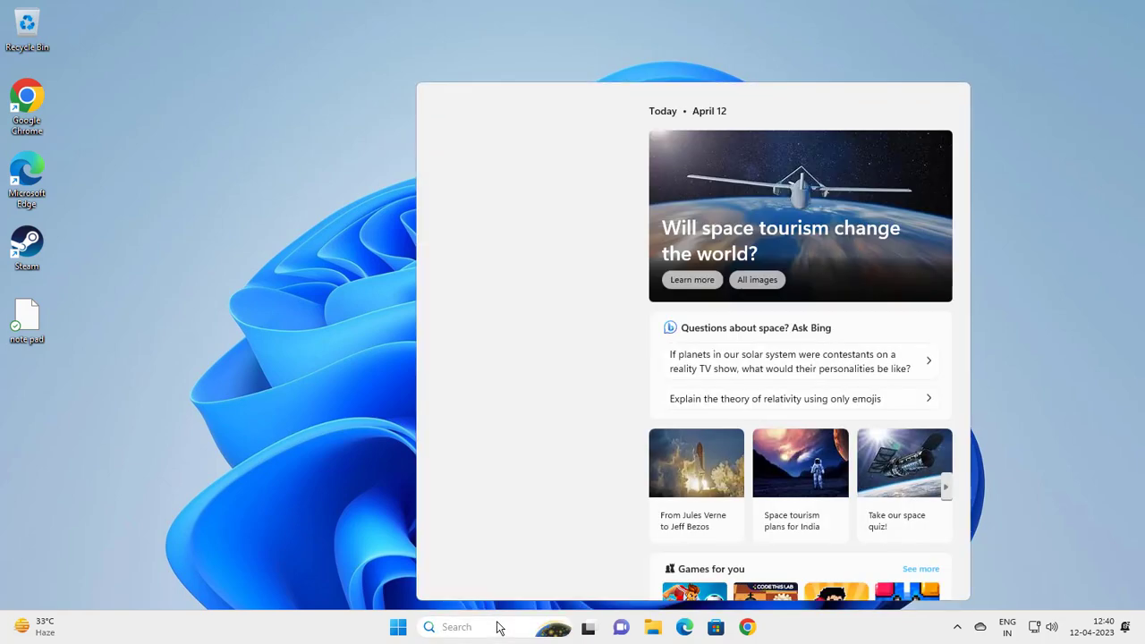
type("services")
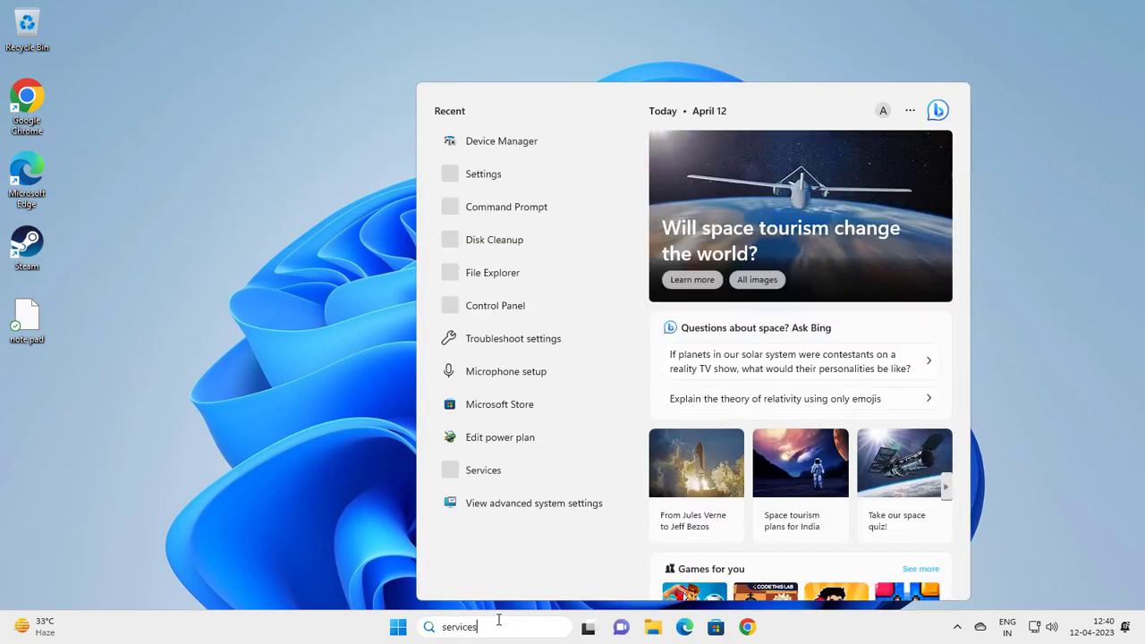
type("services")
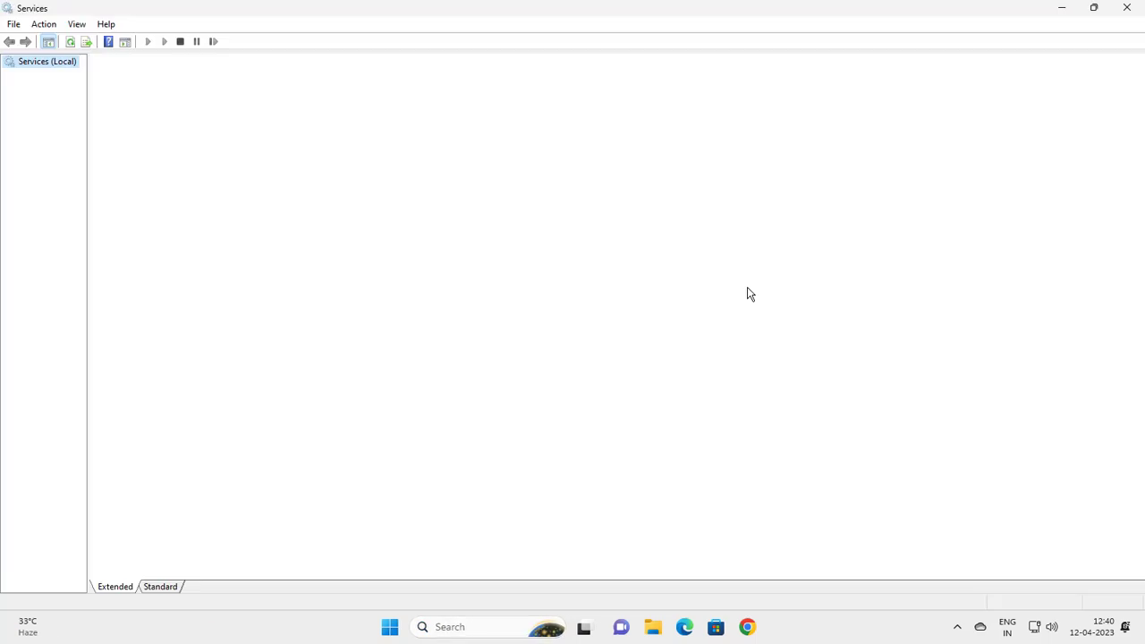
- Select the disabled Auto Time Zone Updater entry in the loaded services list
left_click(47, 61)
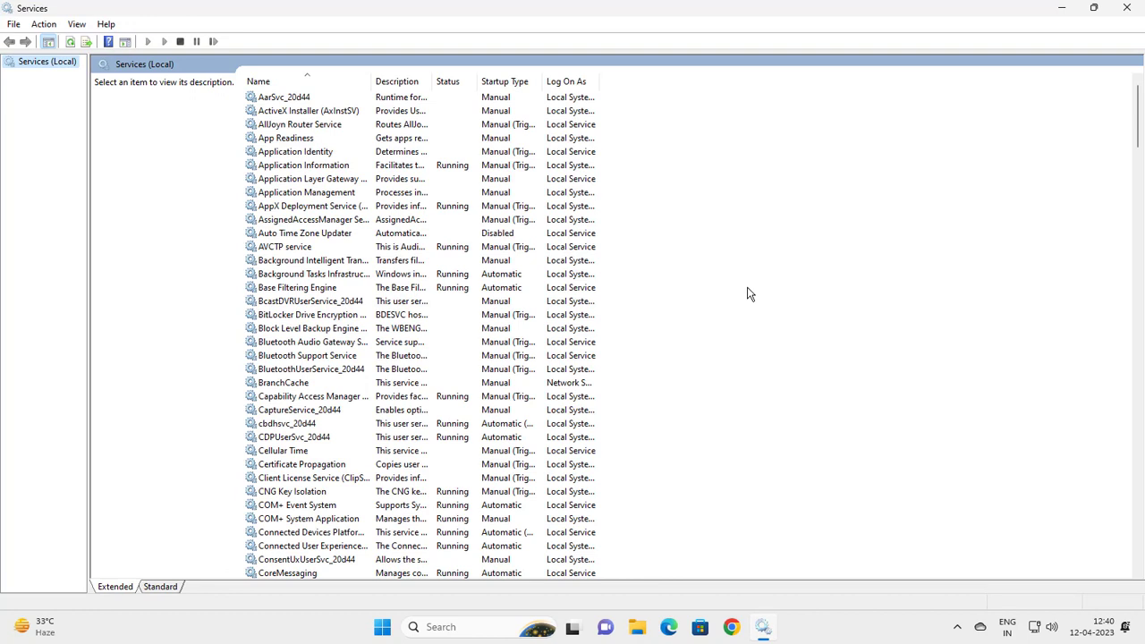
mouse_move(781, 271)
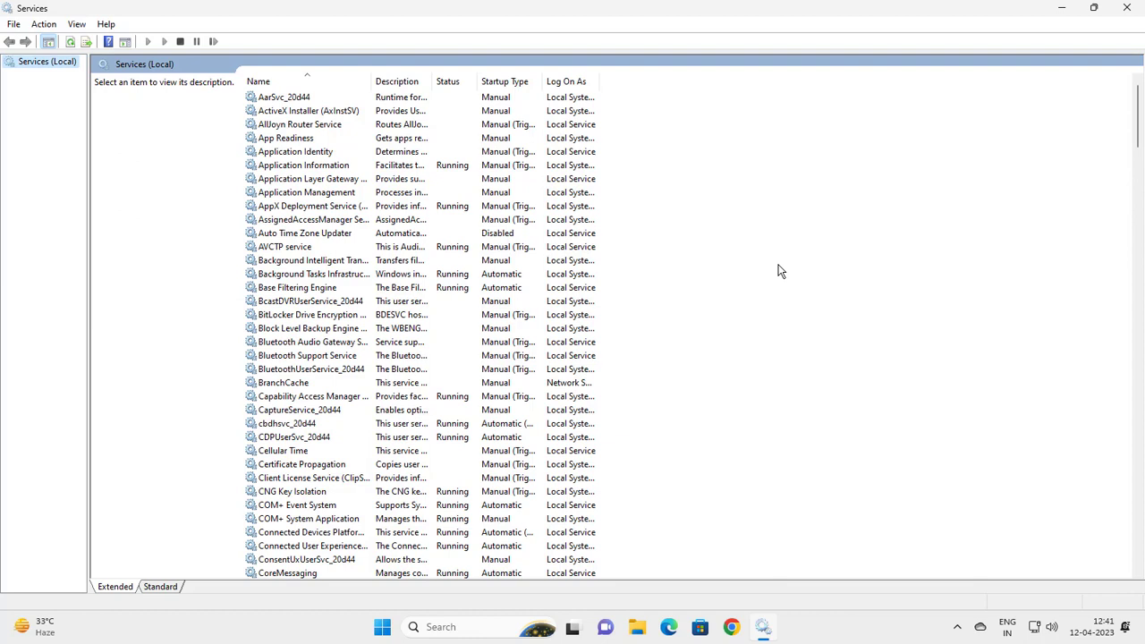
mouse_move(452, 250)
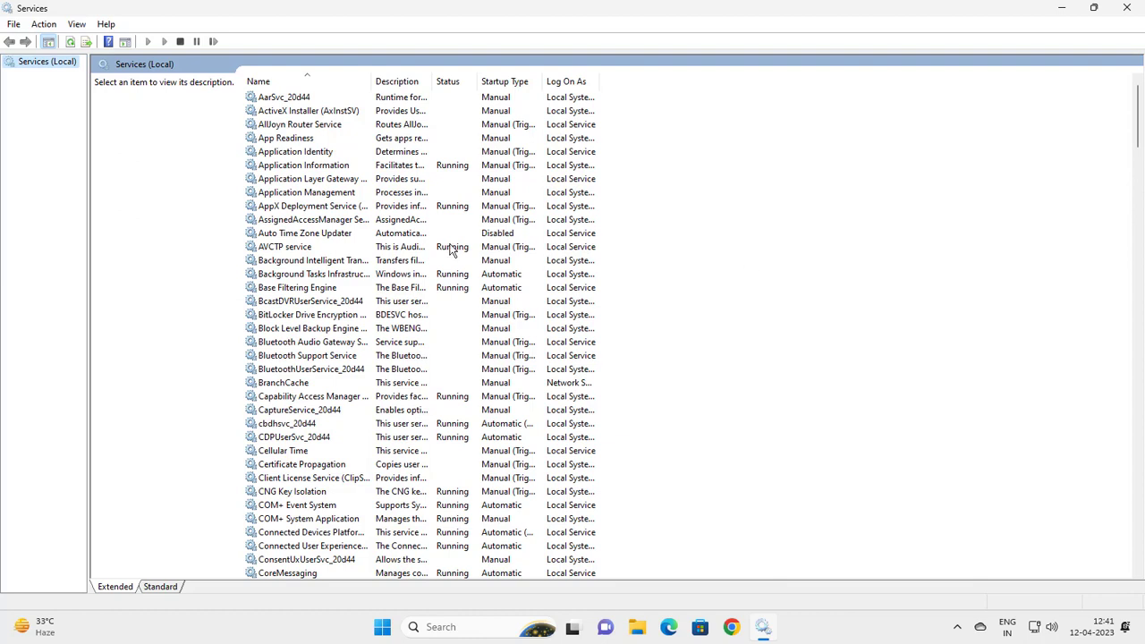
left_click(304, 233)
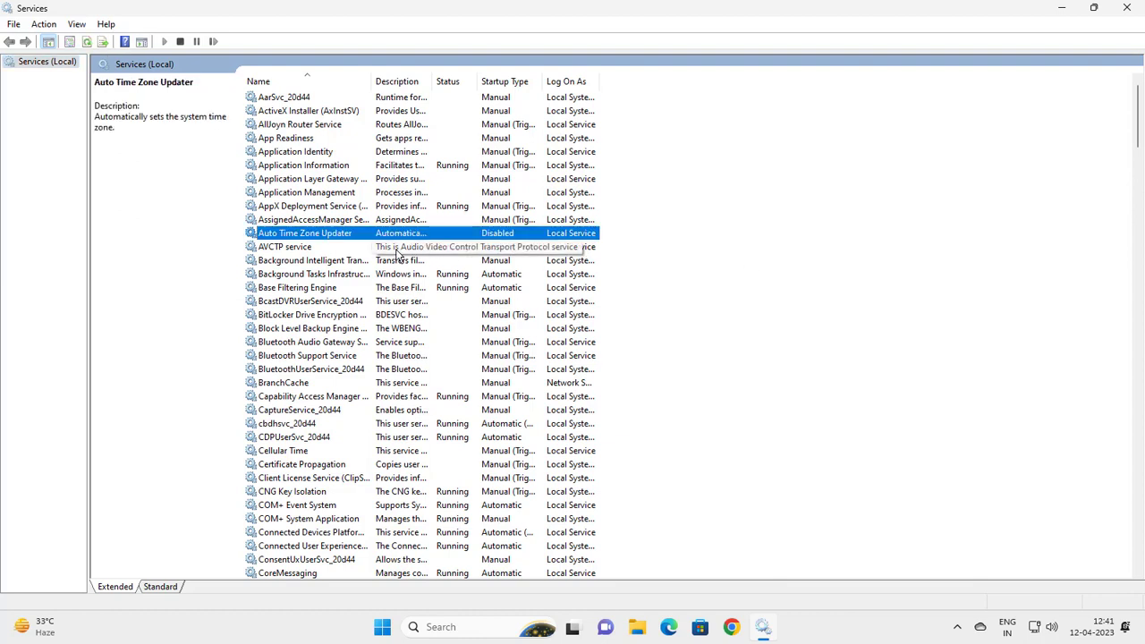
- Set Auto Time Zone Updater's startup type to Automatic, start the service, and confirm with OK
double_click(304, 233)
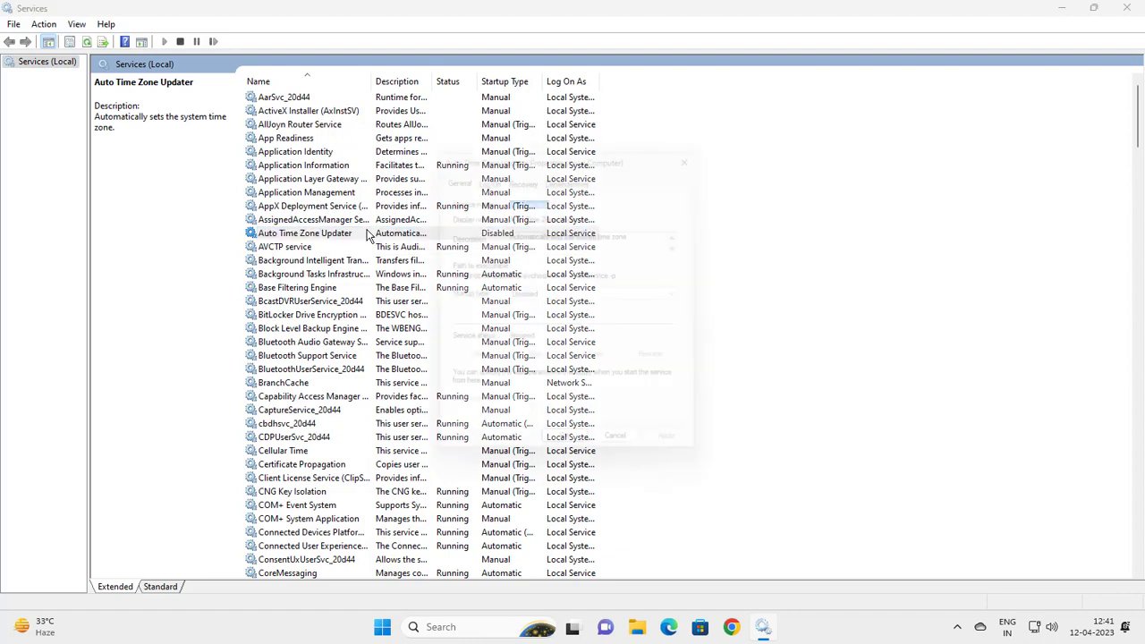
double_click(306, 233)
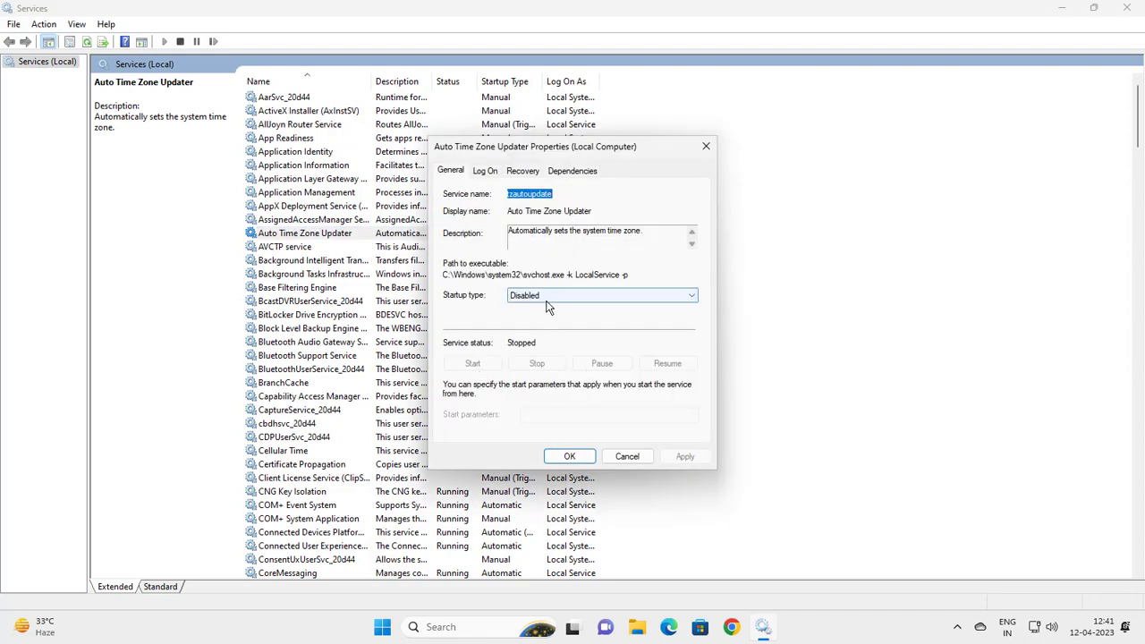
left_click(600, 296)
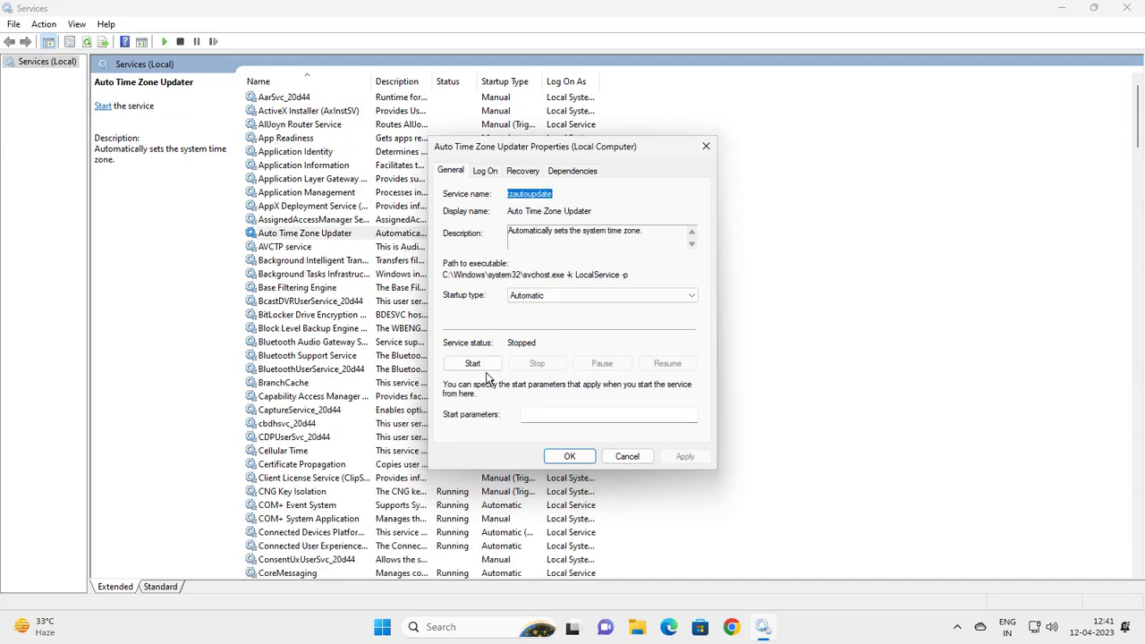
left_click(473, 363)
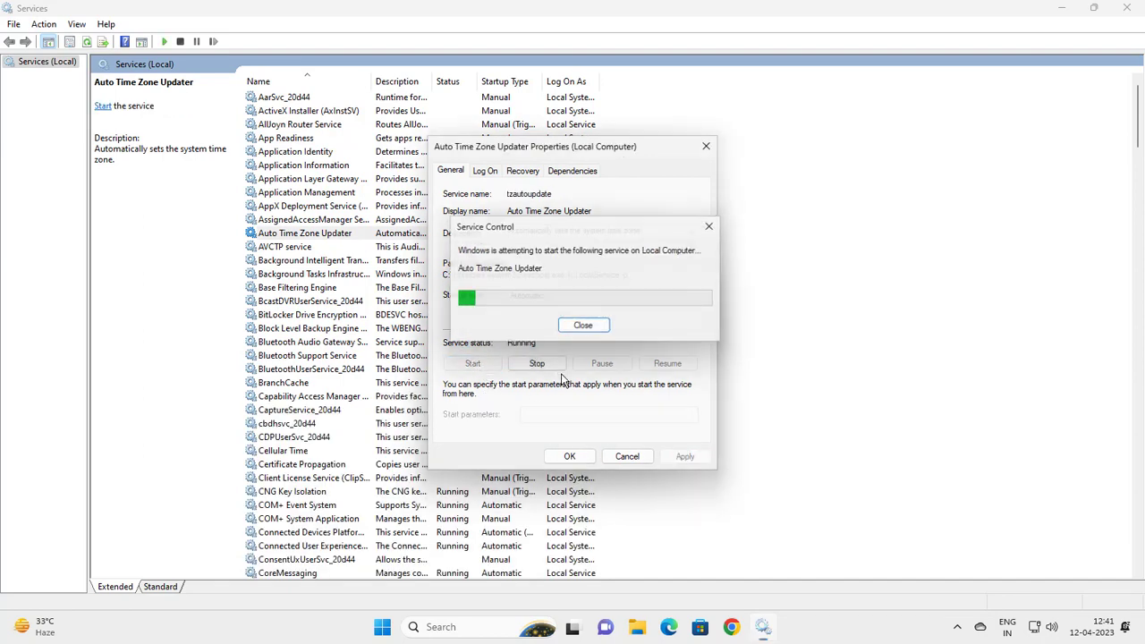
left_click(583, 325)
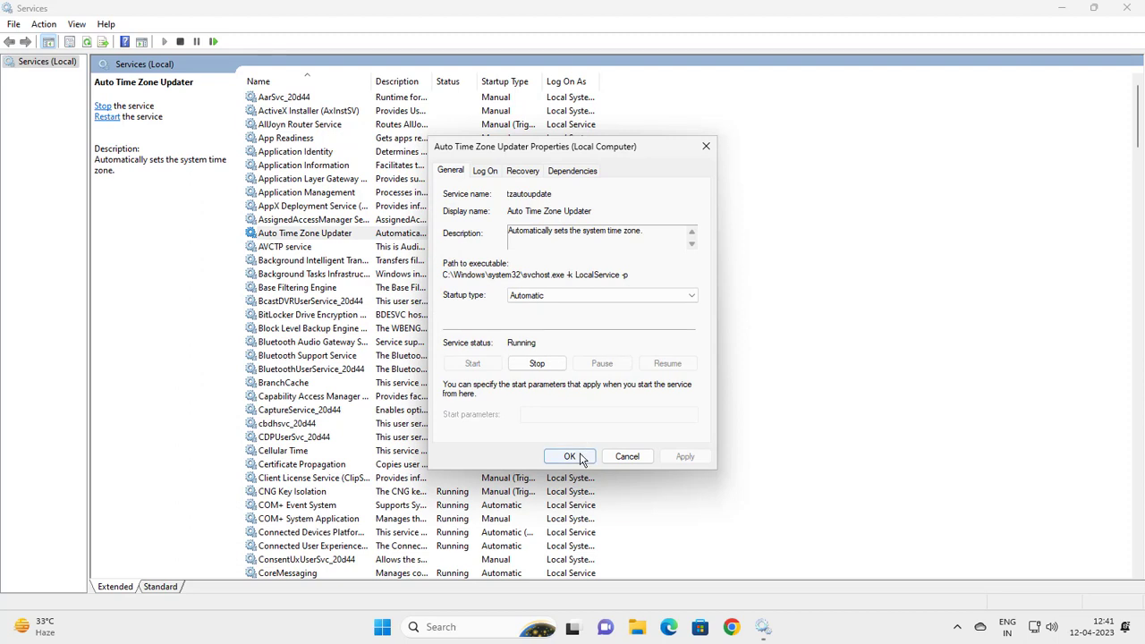
left_click(570, 456)
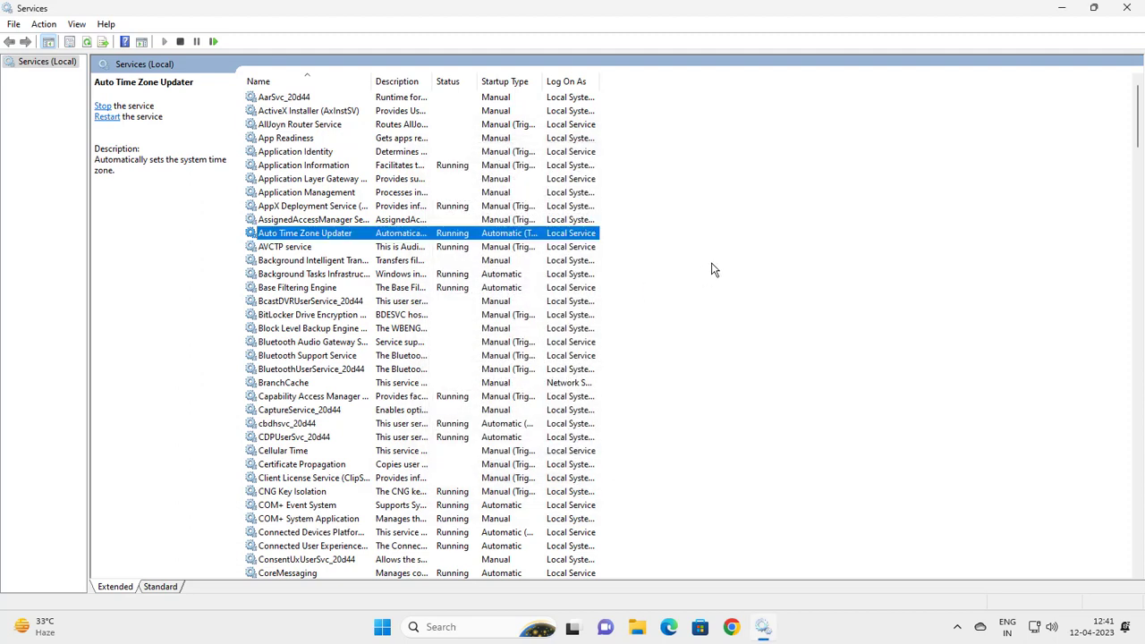